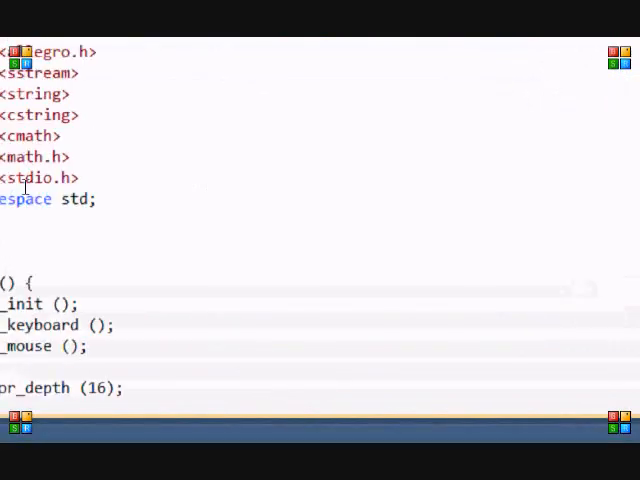
Step: Scroll down through the source to the x = y = 300 initialisation above the while loop
{"action": "scroll", "scroll_direction": "left", "scroll_amount": 3}
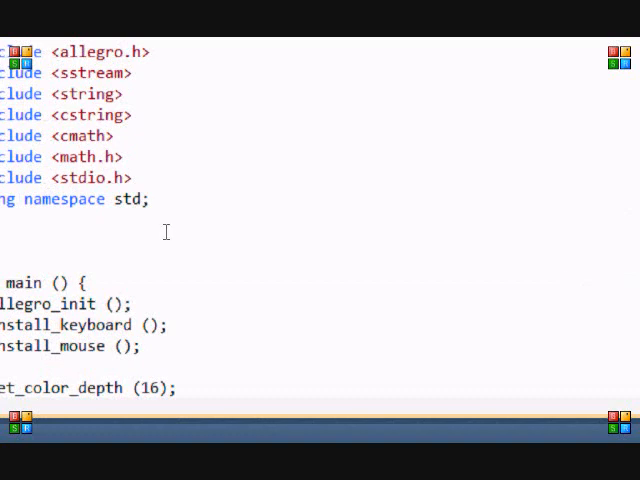
{"action": "scroll", "scroll_direction": "left", "scroll_amount": 3}
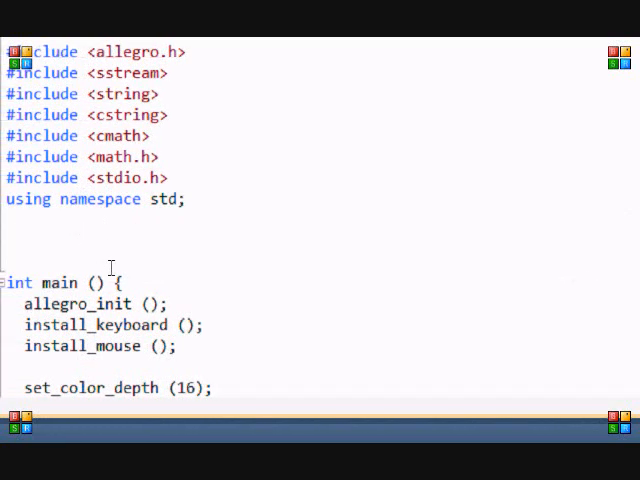
{"action": "scroll", "scroll_direction": "down", "scroll_amount": 3}
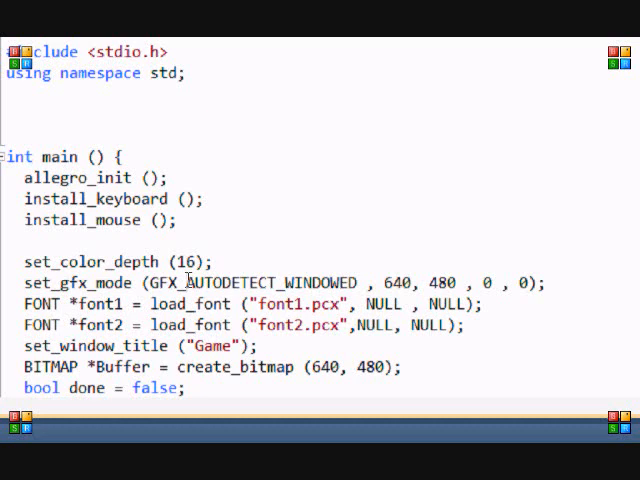
{"action": "mouse_move", "coordinate": [296, 284]}
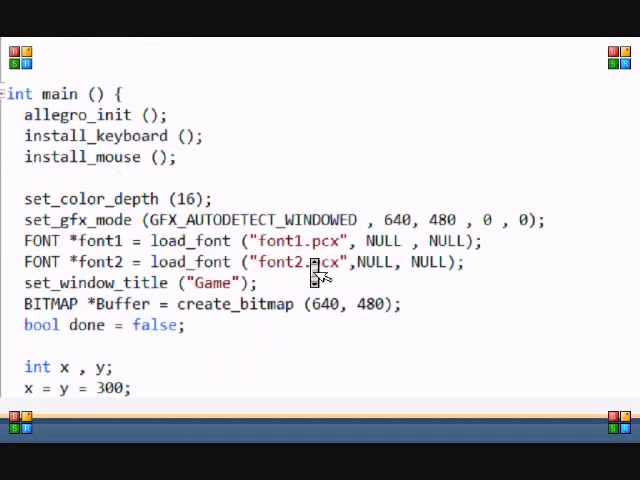
{"action": "mouse_move", "coordinate": [250, 150]}
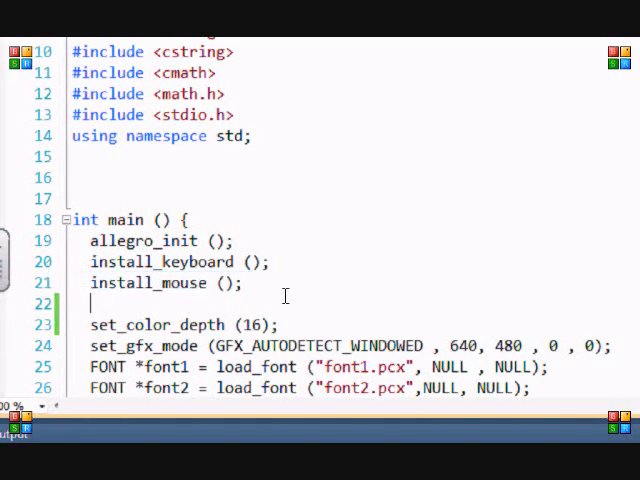
{"action": "scroll", "scroll_direction": "down", "scroll_amount": 3}
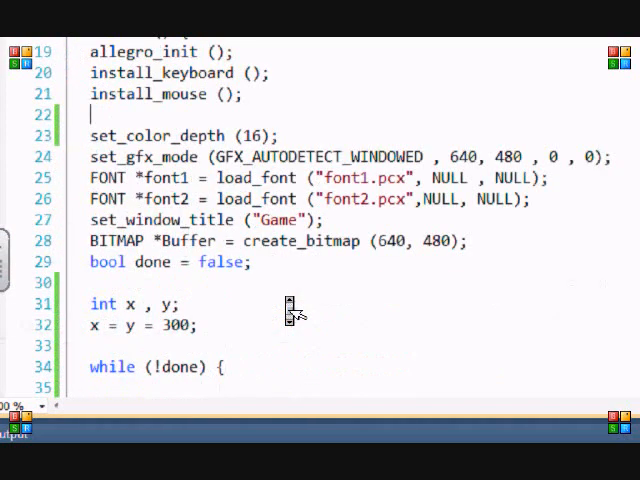
{"action": "scroll", "scroll_direction": "down", "scroll_amount": 3}
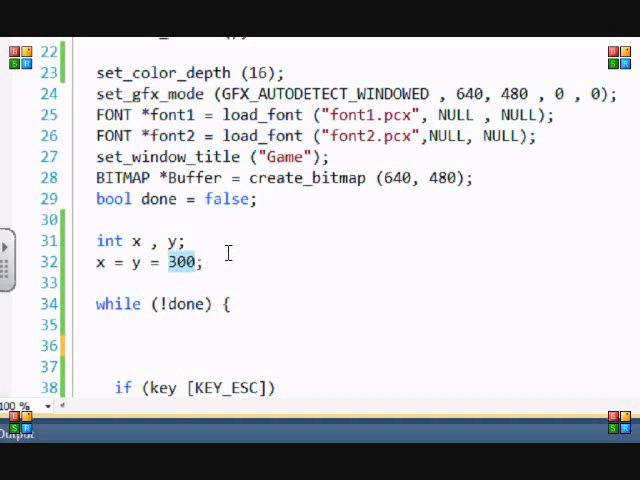
{"action": "scroll", "scroll_direction": "down", "scroll_amount": 3}
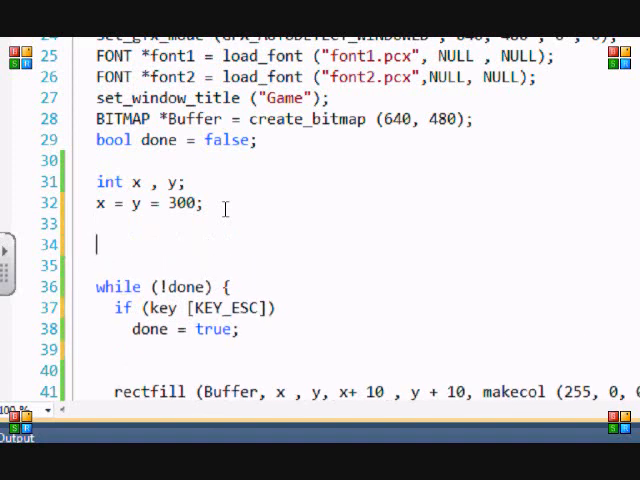
{"action": "type", "text": "mous"}
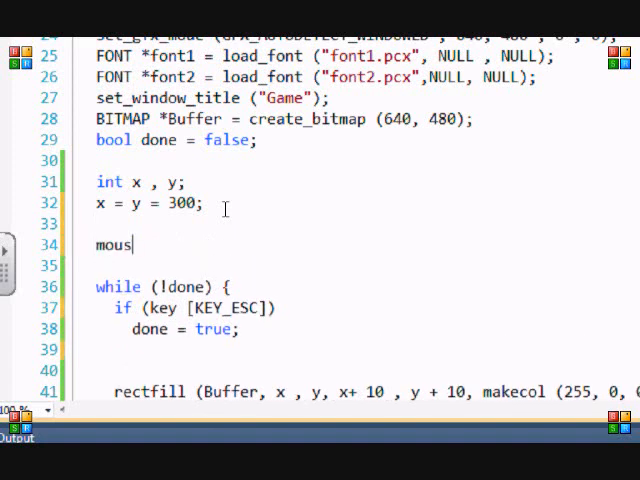
{"action": "type", "text": "e_"}
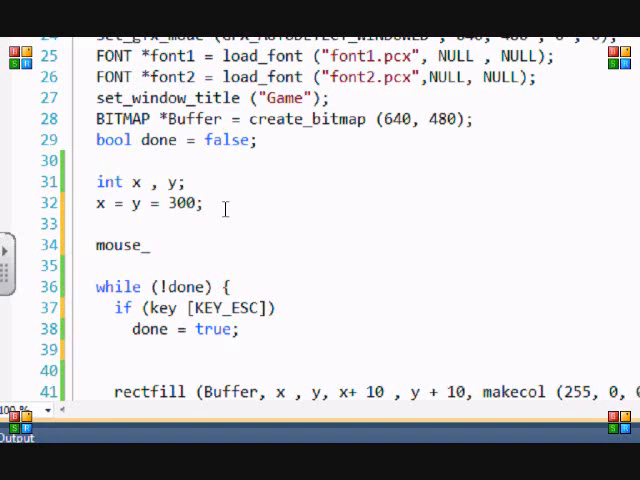
{"action": "type", "text": "x"}
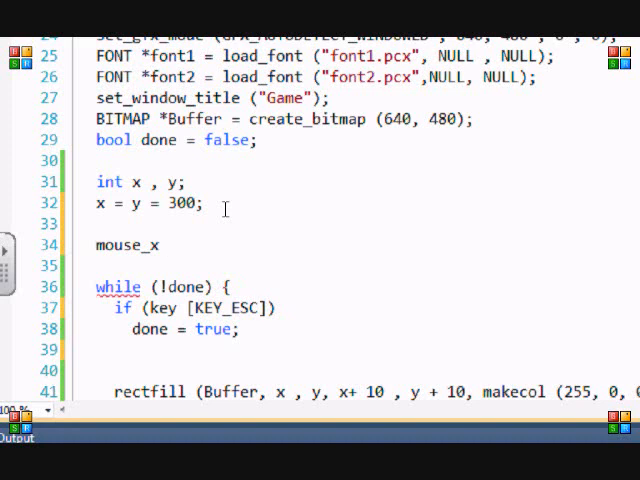
{"action": "type", "text": ";"}
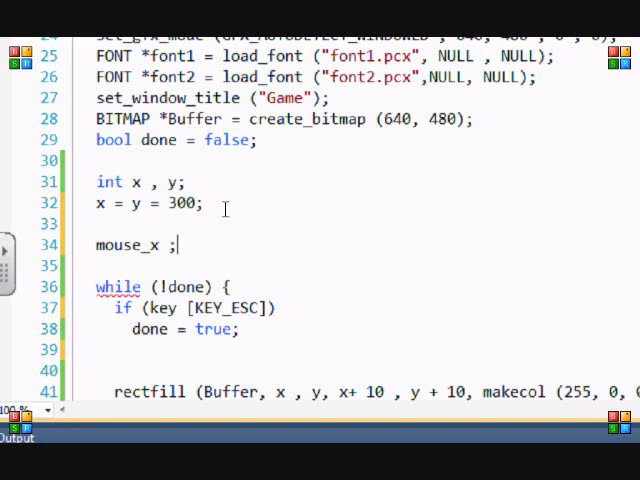
{"action": "key", "text": "Enter"}
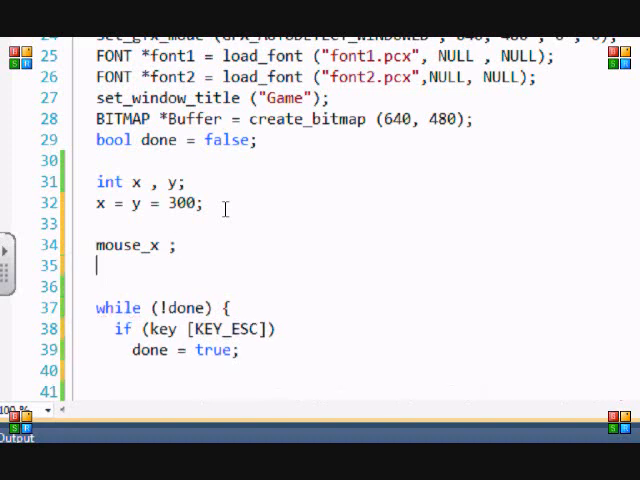
{"action": "type", "text": "mouse"}
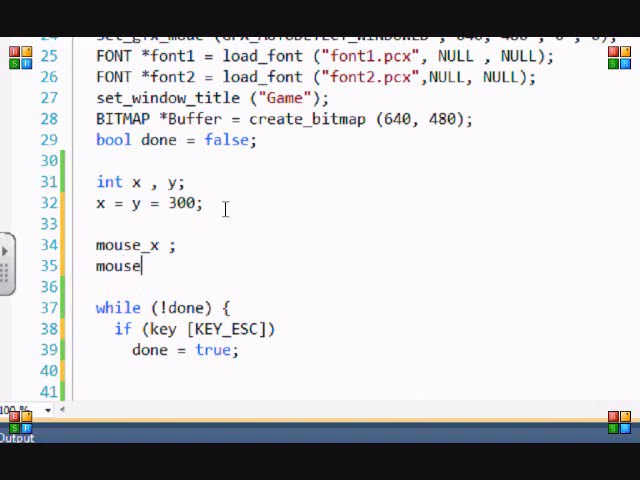
{"action": "type", "text": "_y;"}
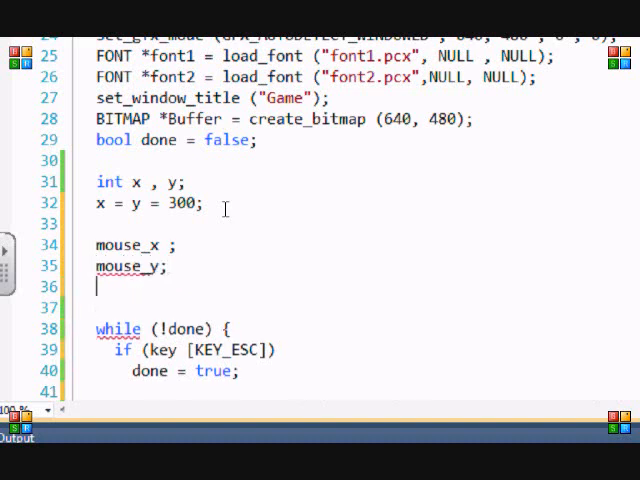
{"action": "type", "text": "mouse_"}
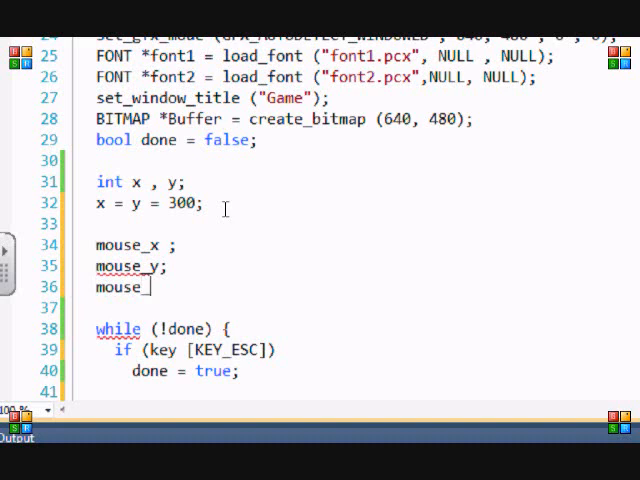
{"action": "type", "text": "z"}
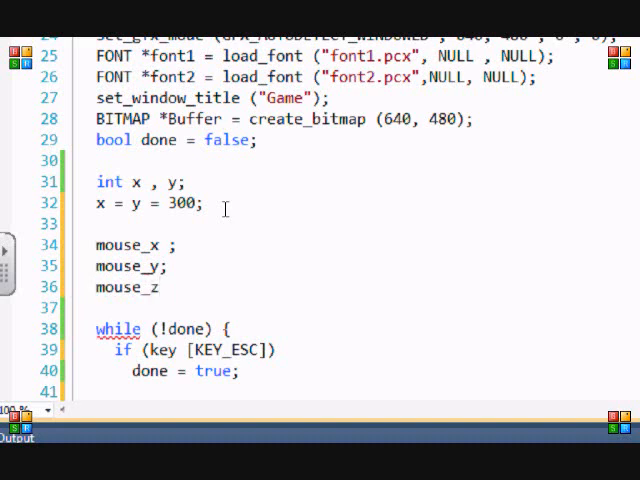
{"action": "key", "text": "Backspace"}
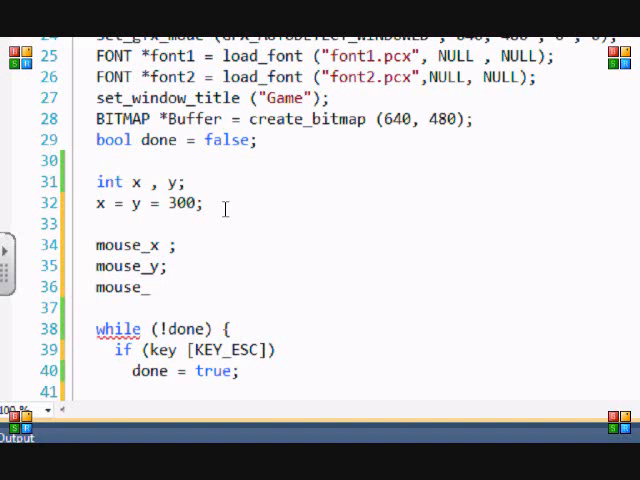
{"action": "key", "text": "BackSpace"}
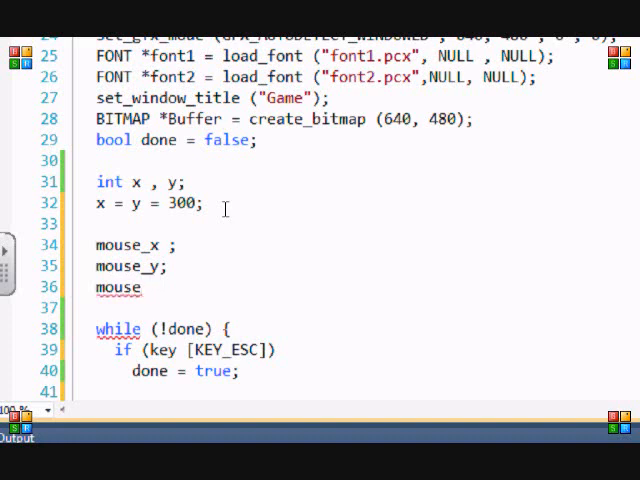
{"action": "left_click", "coordinate": [144, 288]}
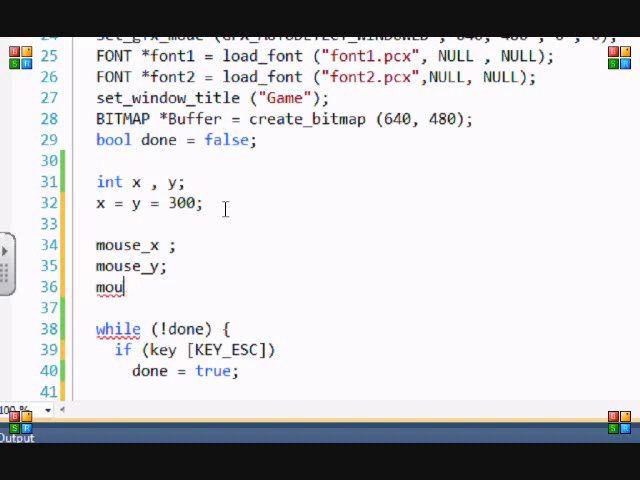
{"action": "key", "text": "Backspace"}
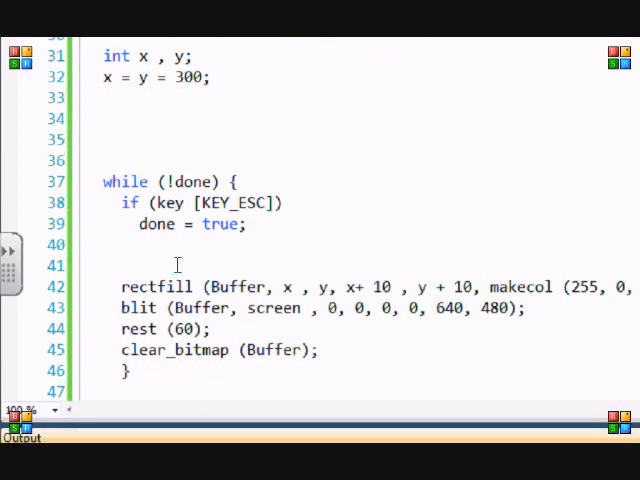
{"action": "mouse_move", "coordinate": [310, 240]}
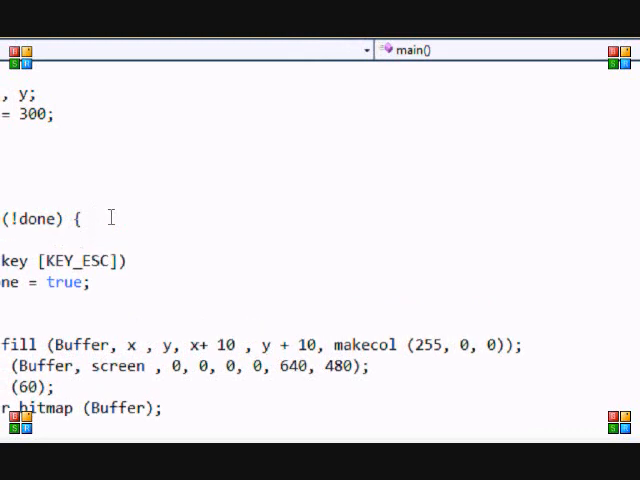
Step: Start a show_mouse (Bu call as the first statement of the while loop
{"action": "type", "text": "show"}
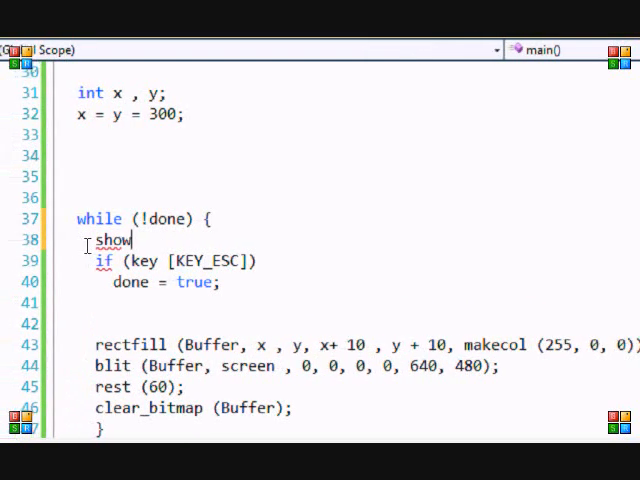
{"action": "type", "text": "_mouse ("}
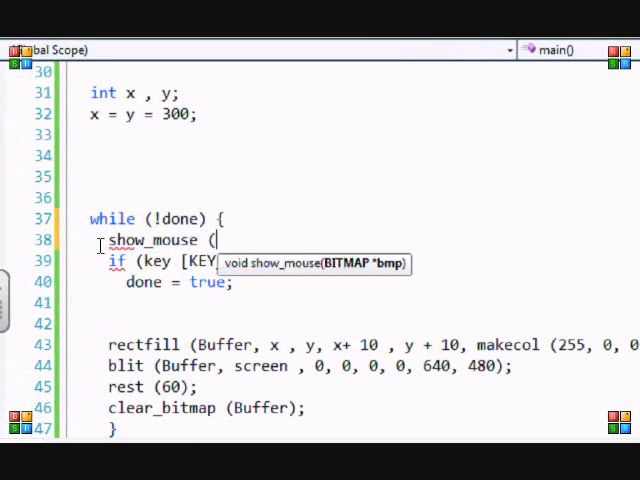
{"action": "type", "text": "Buffer);"}
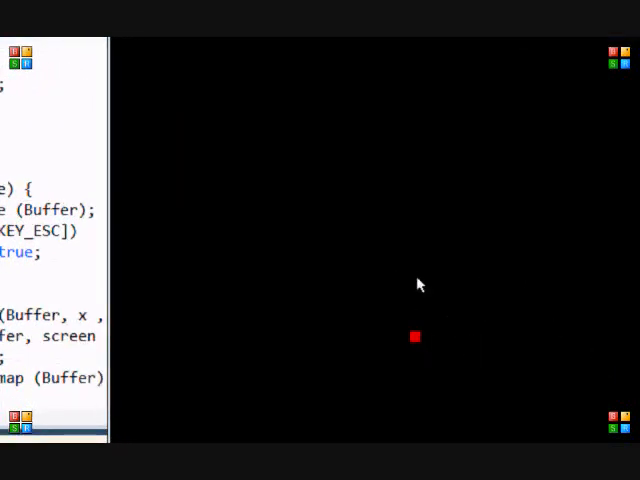
{"action": "mouse_move", "coordinate": [456, 276]}
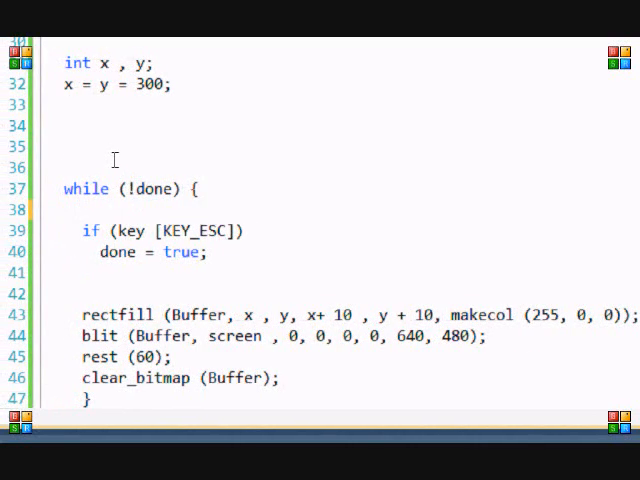
Step: Write show_mouse (Buffer); at the top of the loop and move to the blank line after the escape check
{"action": "type", "text": "show_mouse (Buffer);"}
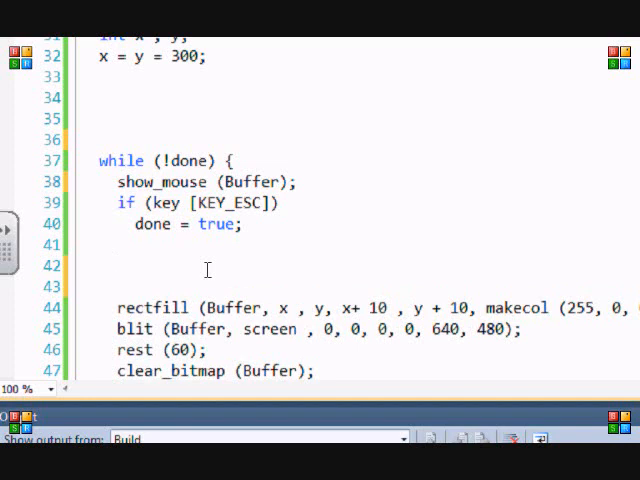
{"action": "type", "text": "if"}
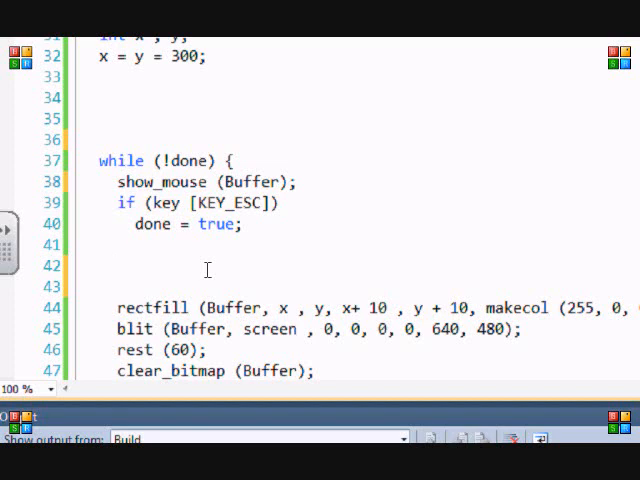
{"action": "left_click", "coordinate": [118, 264]}
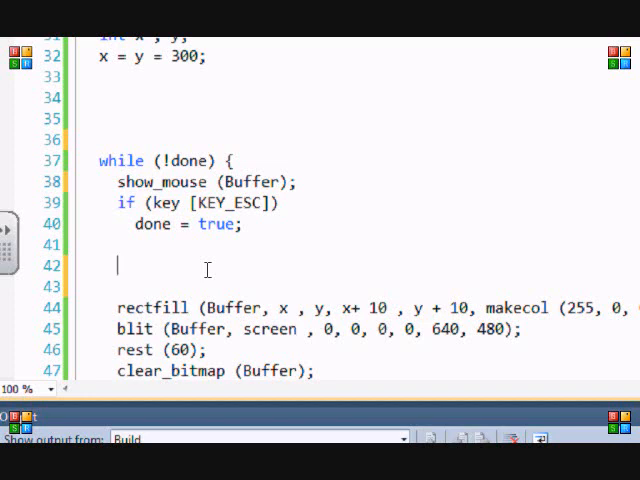
Step: Write if (mouse_x > x) x += 1; to step the square right toward the mouse
{"action": "type", "text": "if ("}
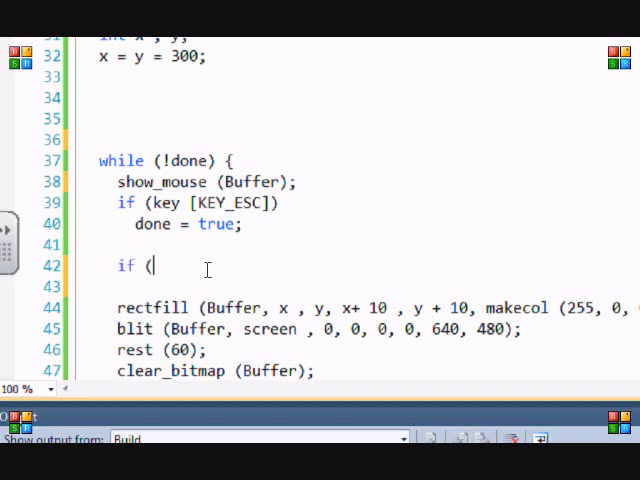
{"action": "type", "text": "mouse_"}
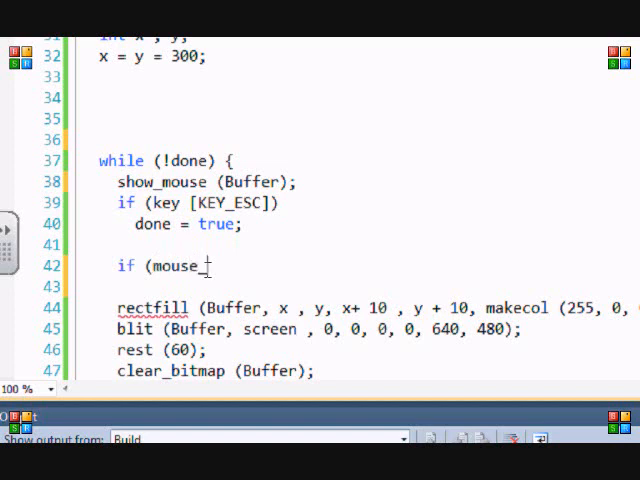
{"action": "type", "text": "x > x)"}
{"action": "left_click", "coordinate": [368, 286]}
{"action": "type", "text": "x +="}
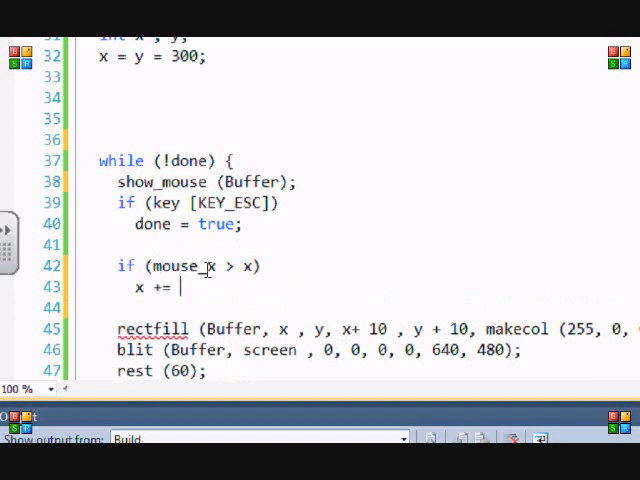
{"action": "type", "text": "1;"}
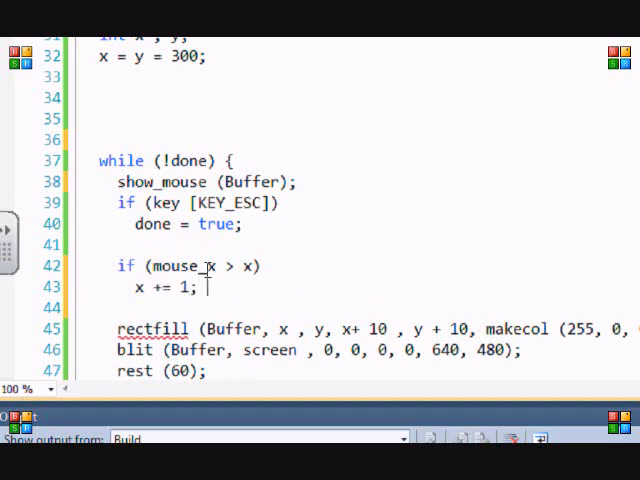
Step: Add else if (mouse_x < x) x -= 1; to step the square left toward the mouse
{"action": "type", "text": "els"}
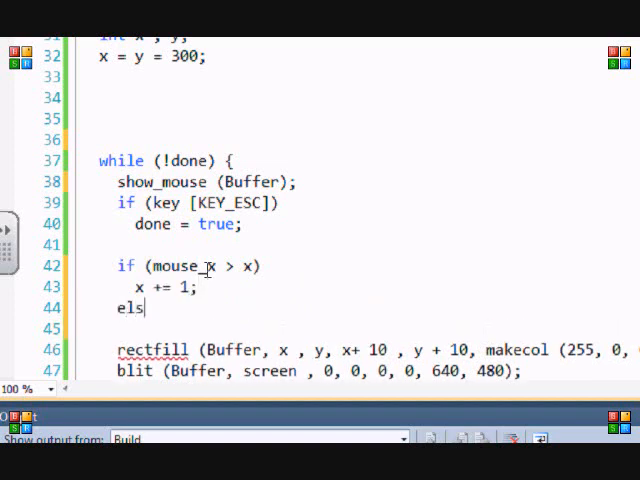
{"action": "type", "text": "e if (mn="}
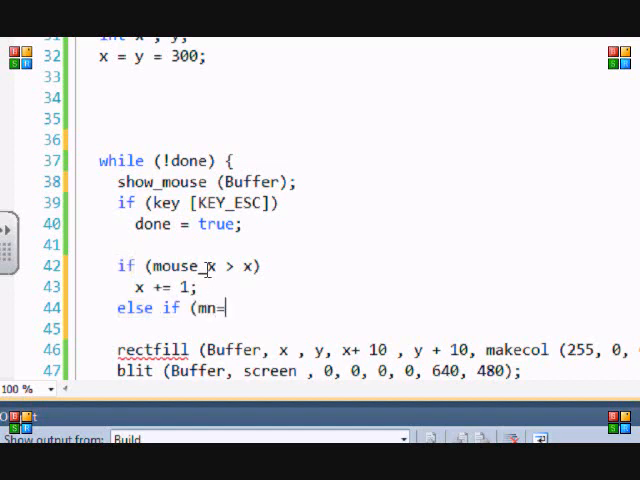
{"action": "type", "text": "mouse_x"}
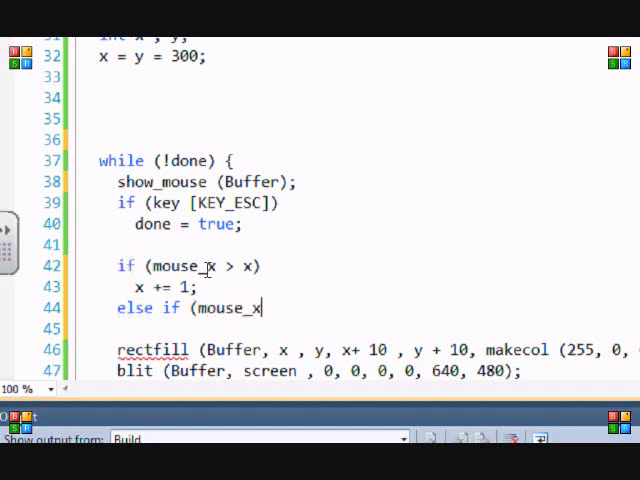
{"action": "type", "text": "<"}
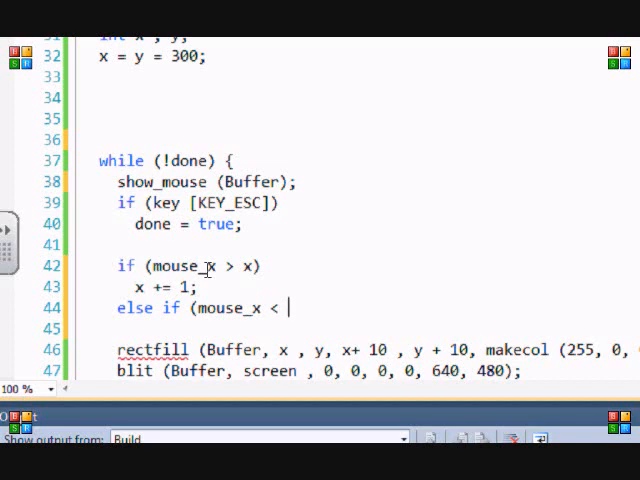
{"action": "type", "text": "x)"}
{"action": "type", "text": "x -"}
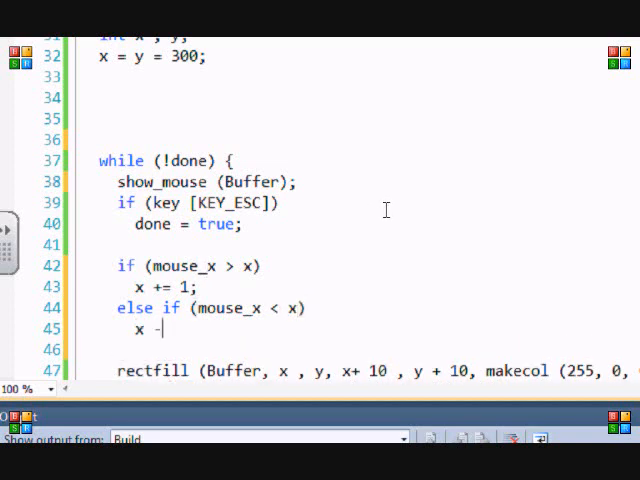
{"action": "type", "text": "= 1;"}
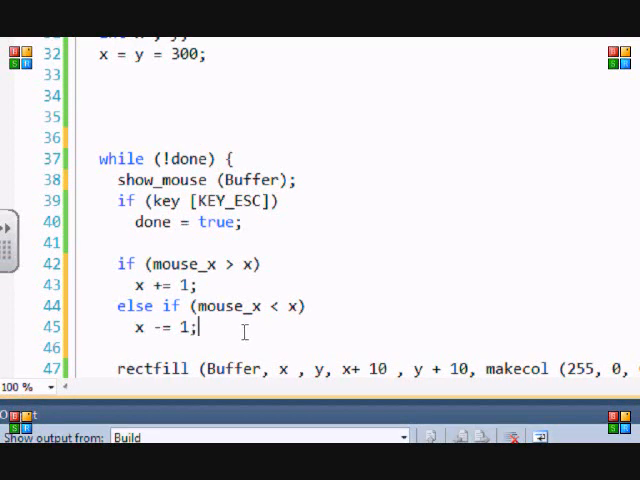
Step: Write if (mouse_y > y) y += 1; to step the square down toward the mouse
{"action": "type", "text": "if ("}
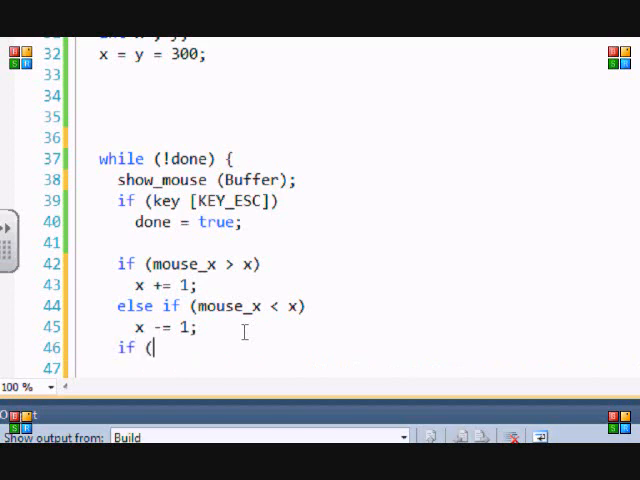
{"action": "type", "text": "mouse_x"}
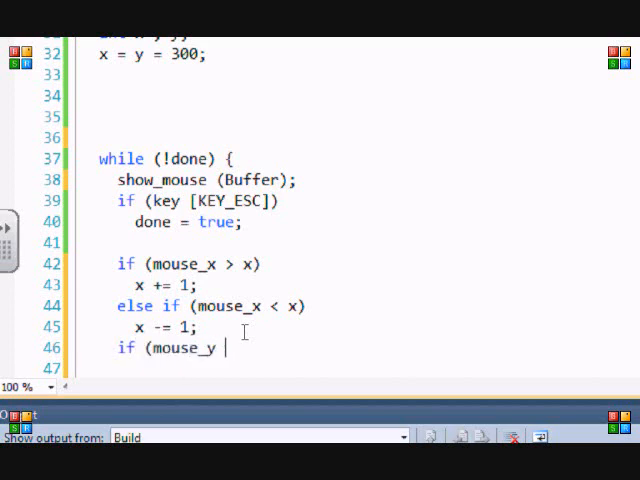
{"action": "type", "text": "> y"}
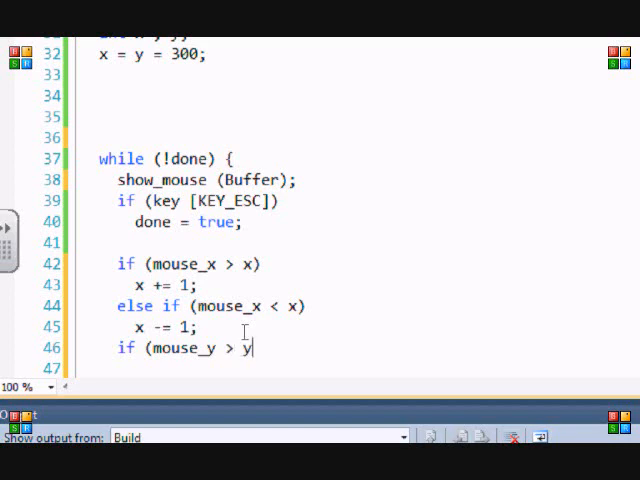
{"action": "type", "text": ")"}
{"action": "left_click", "coordinate": [198, 368]}
{"action": "type", "text": "y += 1;"}
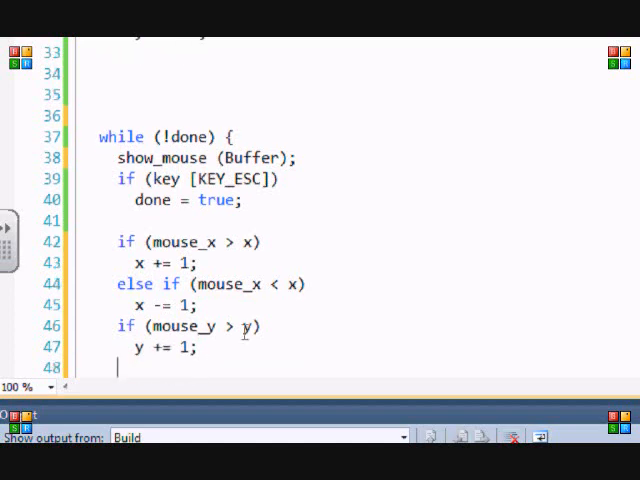
Step: Add else if (mouse_y < y) y -= 1; to step the square up toward the mouse
{"action": "type", "text": "else if (mouse_y"}
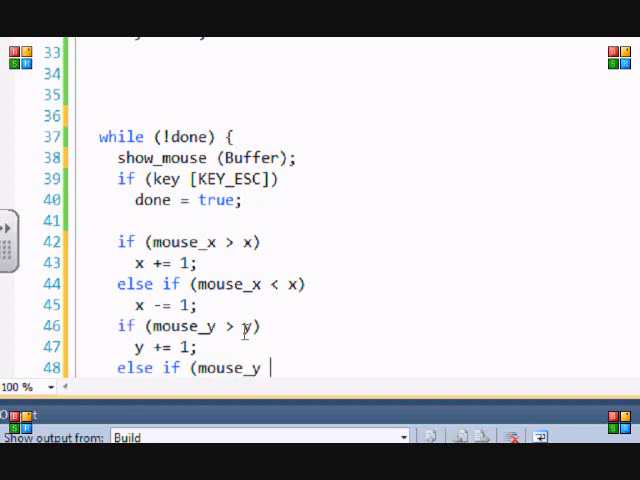
{"action": "type", "text": "<"}
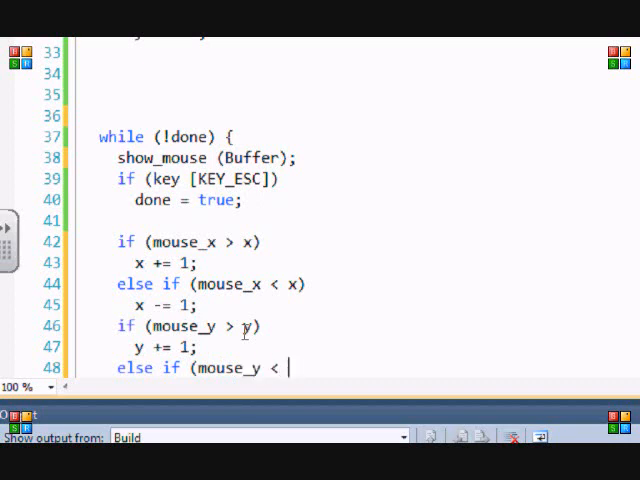
{"action": "type", "text": "y)"}
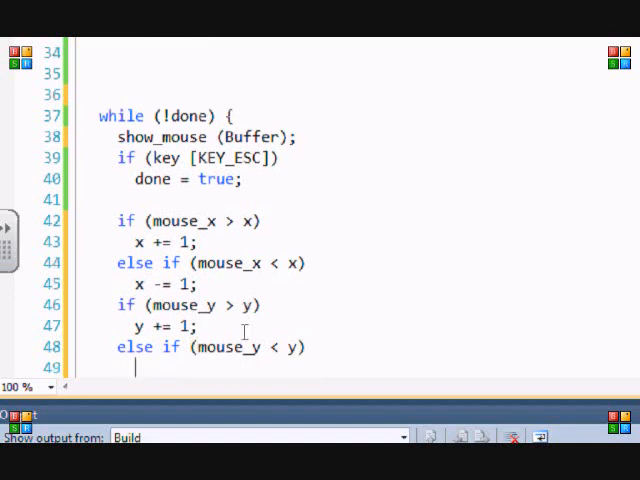
{"action": "type", "text": "y -= 1;"}
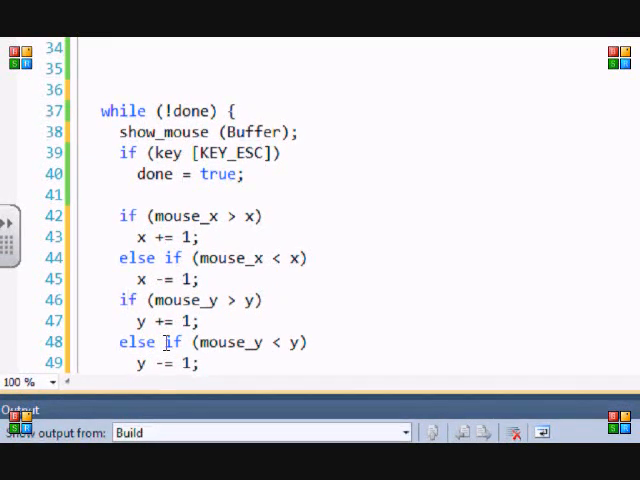
Step: Scroll down to review the completed mouse-following loop before building
{"action": "scroll", "scroll_direction": "down", "scroll_amount": 3}
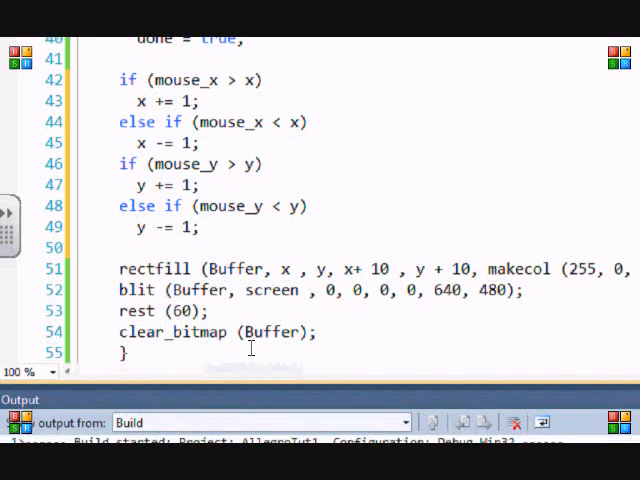
{"action": "mouse_move", "coordinate": [272, 330]}
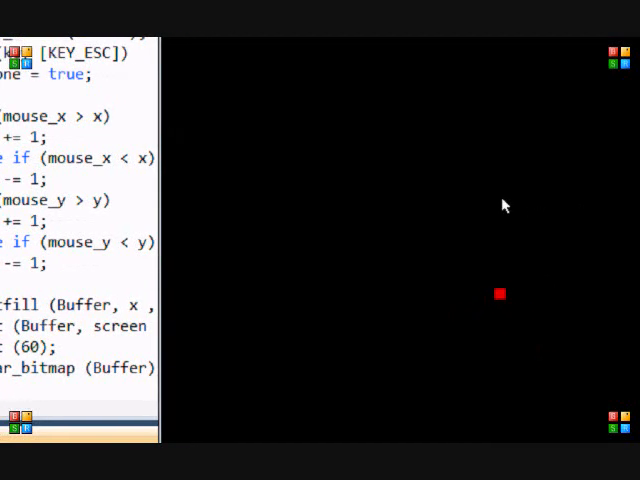
{"action": "mouse_move", "coordinate": [336, 176]}
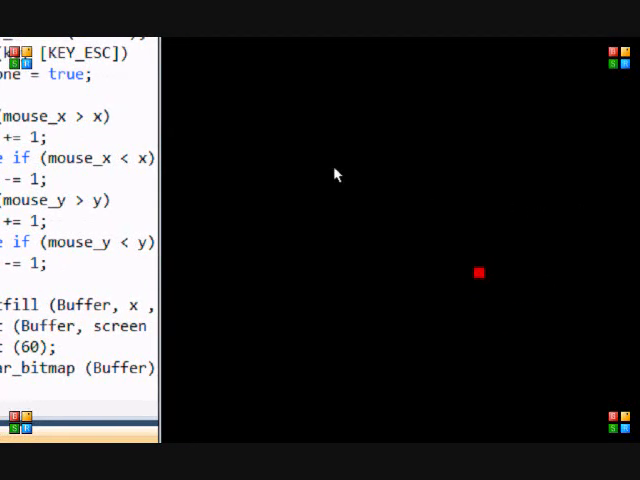
{"action": "mouse_move", "coordinate": [332, 220]}
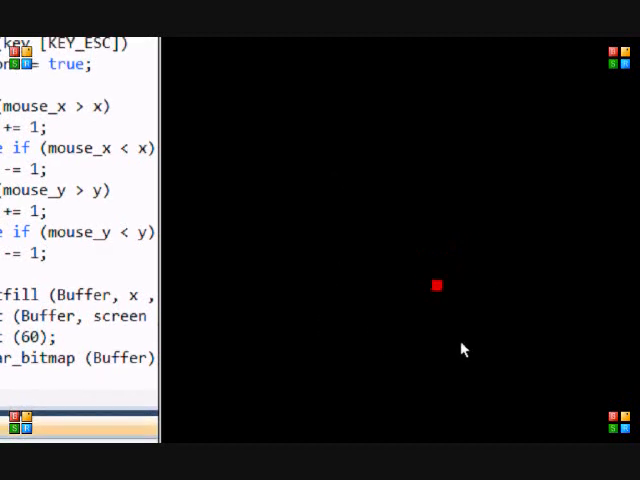
{"action": "mouse_move", "coordinate": [452, 312]}
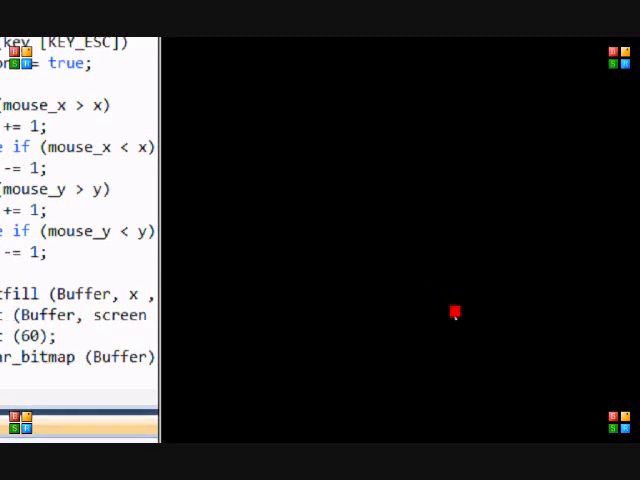
{"action": "mouse_move", "coordinate": [358, 244]}
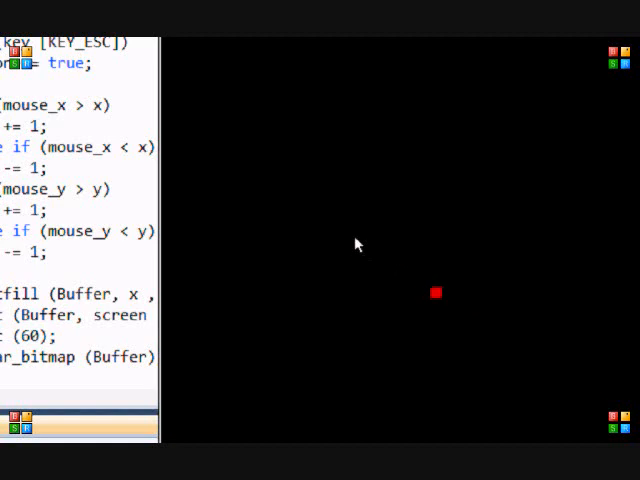
{"action": "mouse_move", "coordinate": [378, 172]}
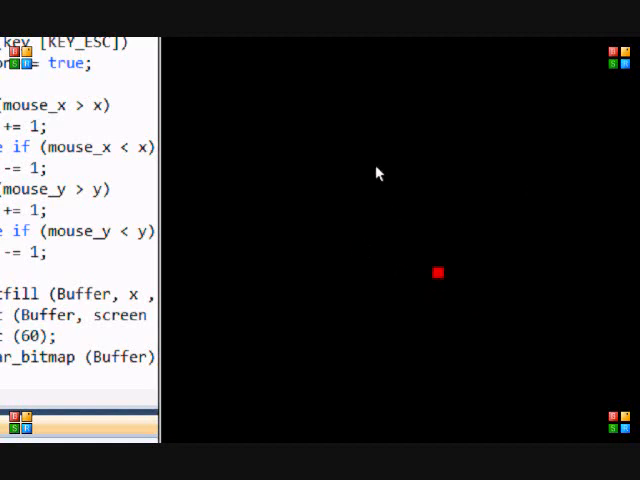
{"action": "mouse_move", "coordinate": [312, 348]}
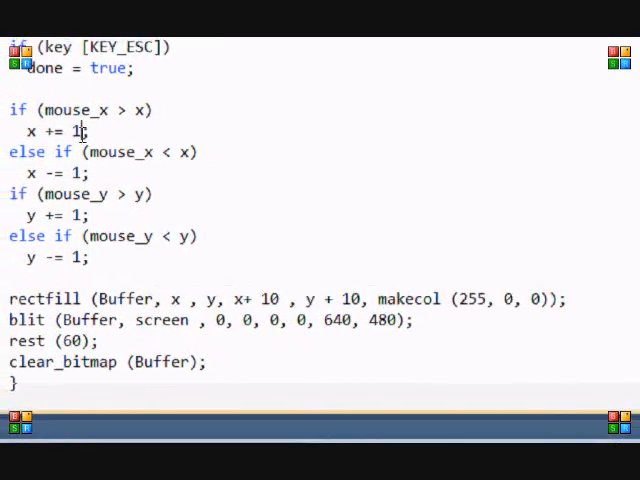
Step: Change the x/y step size from 1 to 5 in the increment and decrement lines
{"action": "type", "text": "5"}
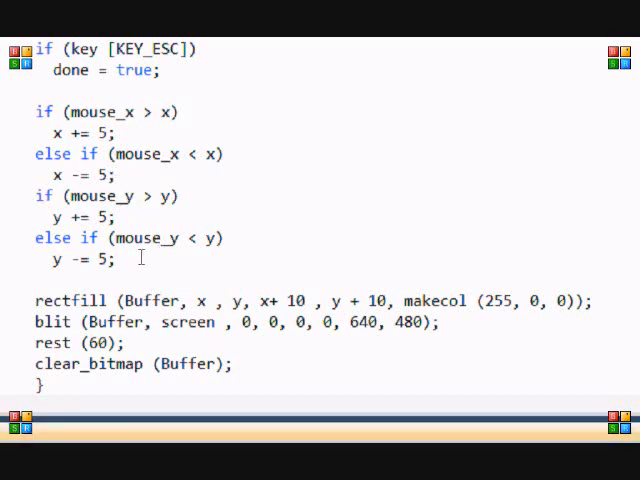
{"action": "mouse_move", "coordinate": [324, 300]}
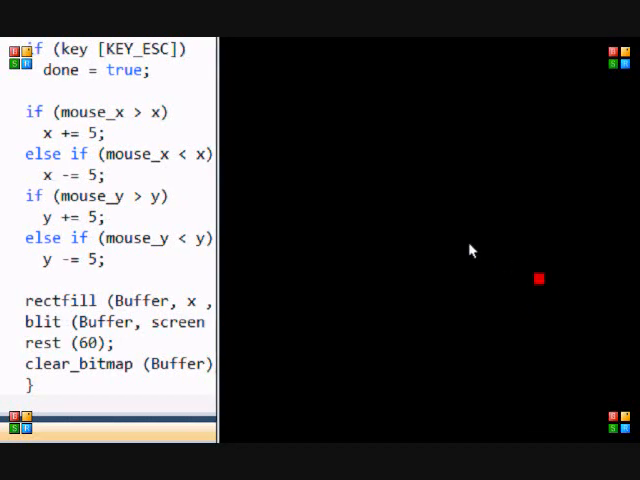
{"action": "mouse_move", "coordinate": [476, 252]}
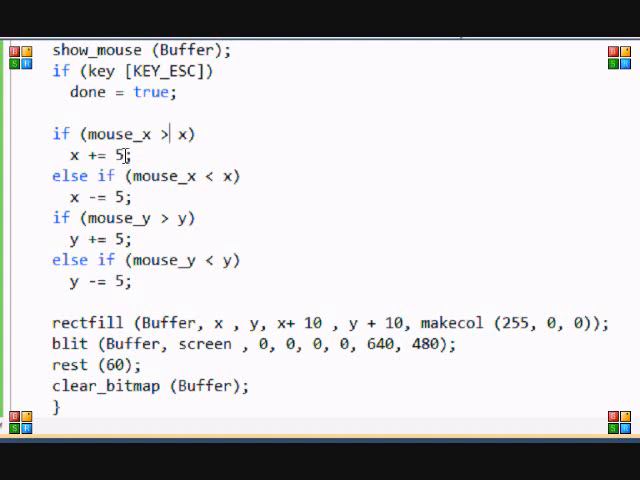
{"action": "mouse_move", "coordinate": [208, 182]}
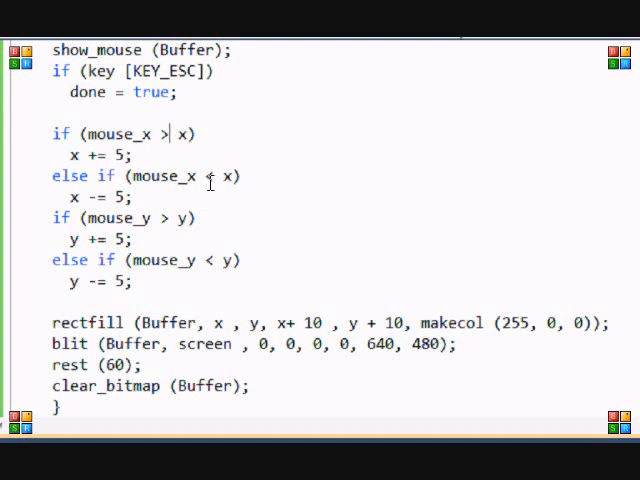